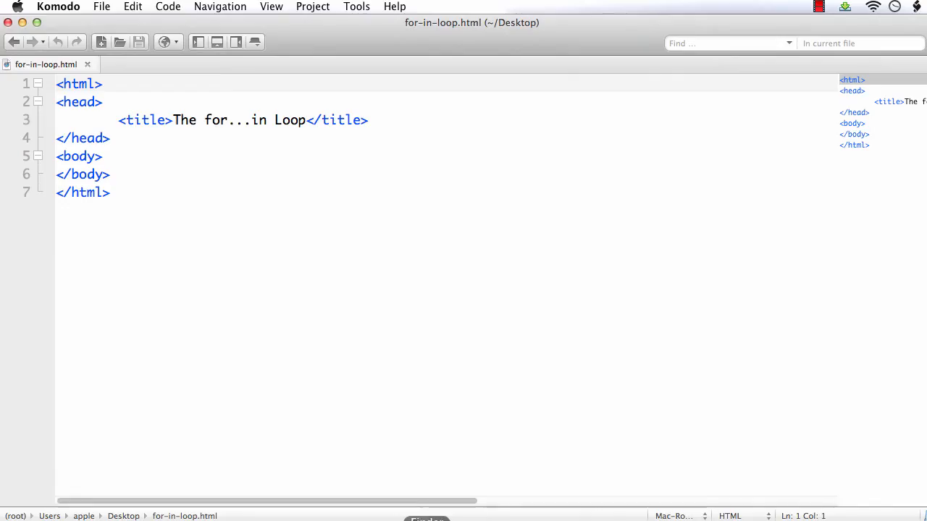
pyautogui.moveTo(150, 223)
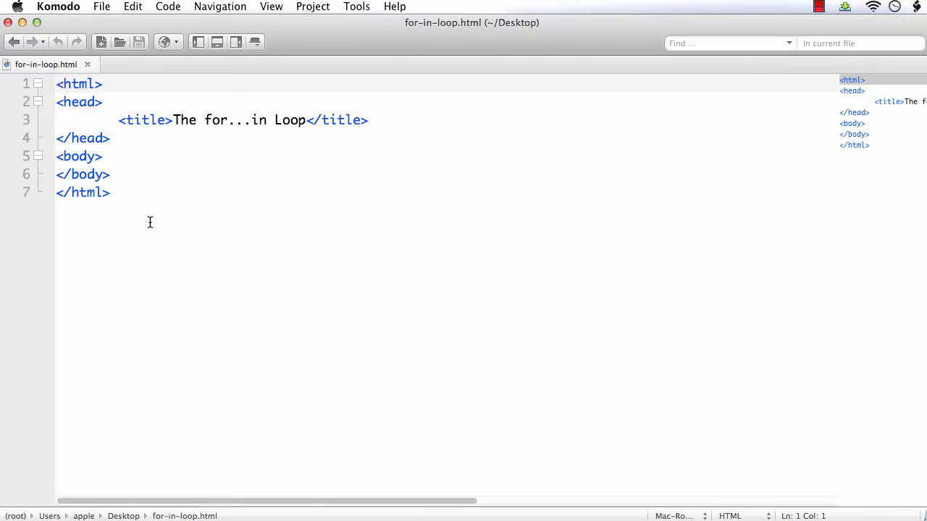
# Highlight the title tag and its page title text 'The for...in Loop'
pyautogui.click(144, 120)
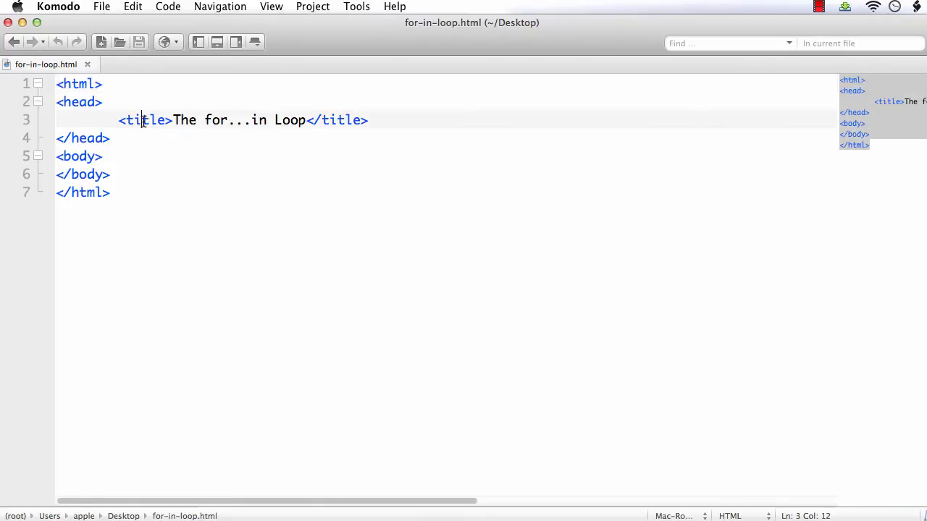
pyautogui.moveTo(143, 119); pyautogui.dragTo(173, 119)
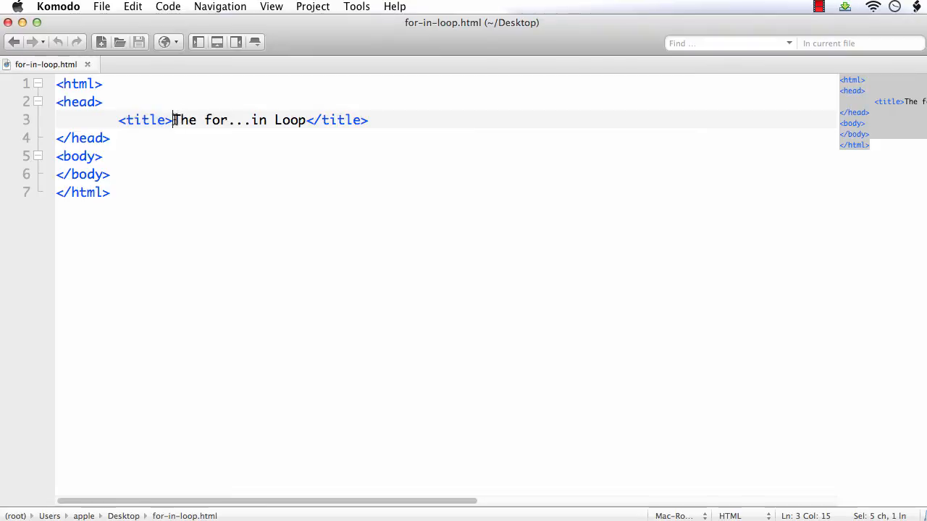
pyautogui.moveTo(172, 120); pyautogui.dragTo(307, 119)
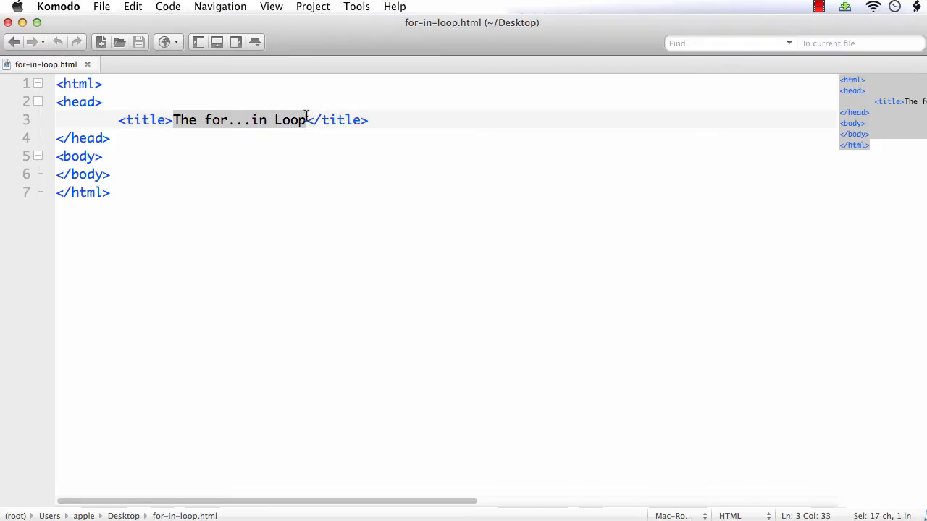
pyautogui.click(369, 120)
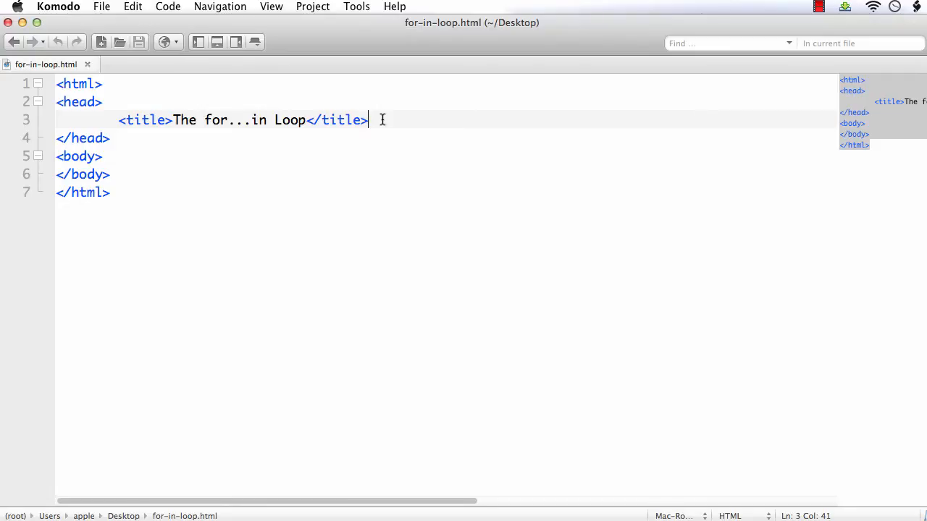
# Add a JavaScript <script> element in the head holding an empty window.onload function
pyautogui.write('<script type="text/javascript"></script>')
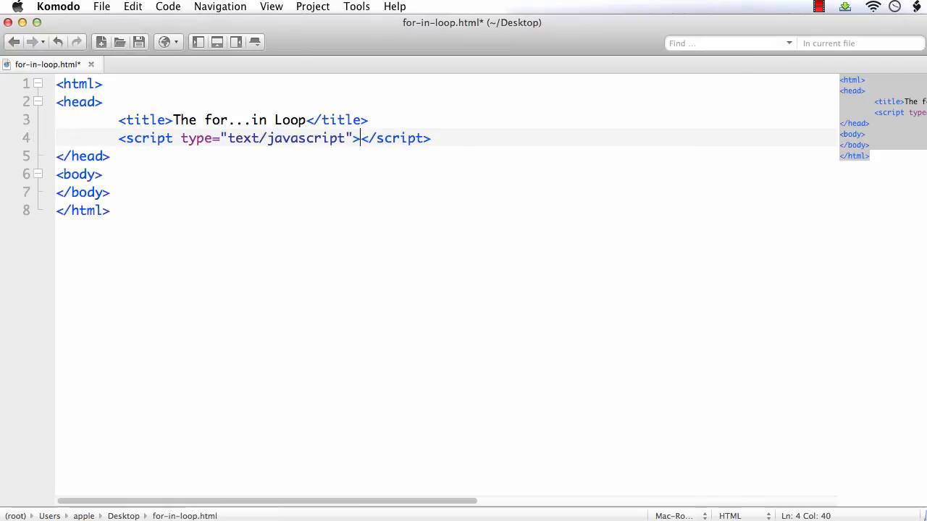
pyautogui.press('Return')
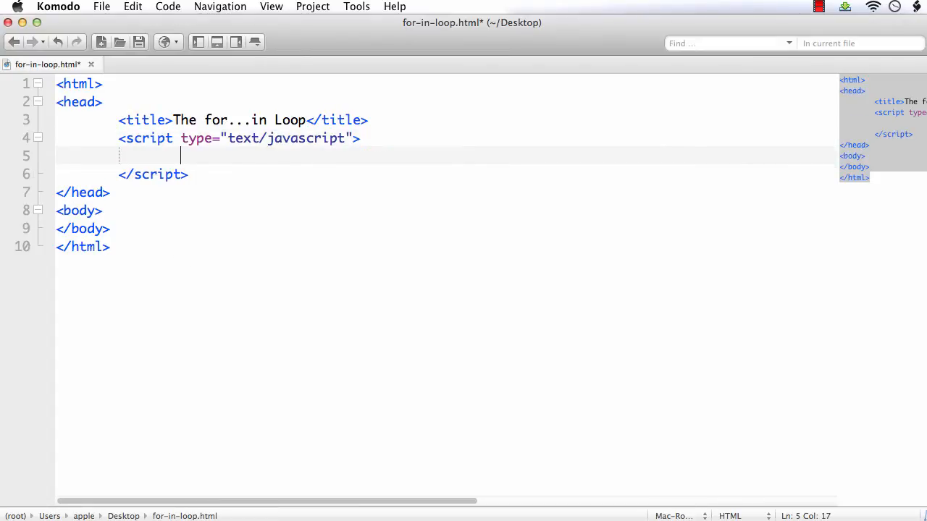
pyautogui.write('window.onload = function(')
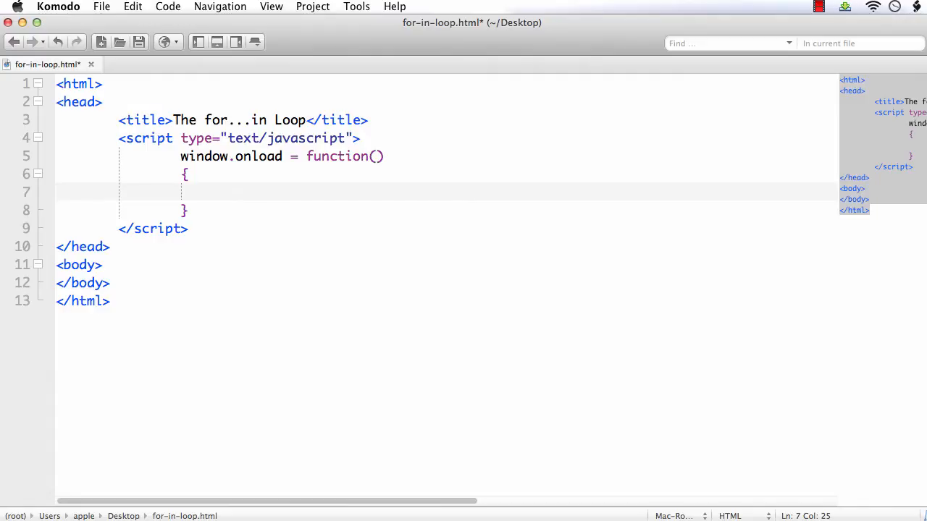
pyautogui.write('var')
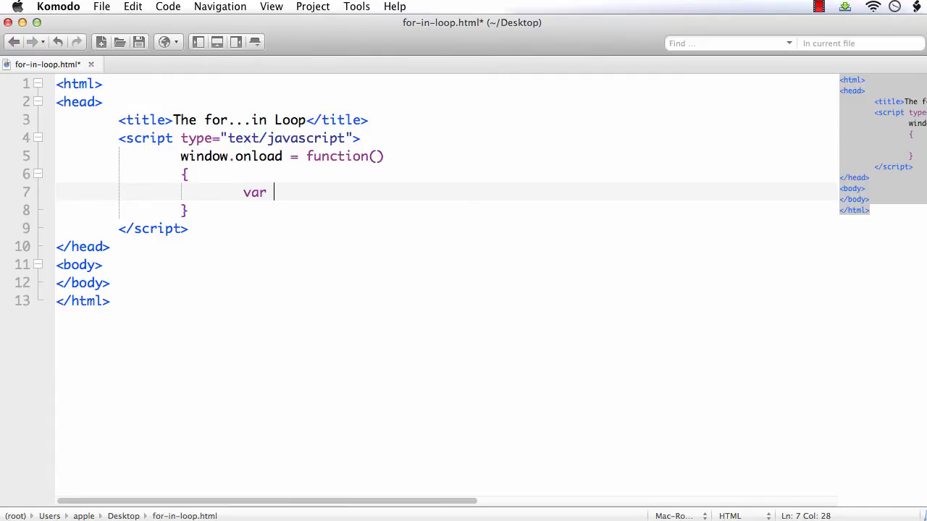
pyautogui.write('myObject')
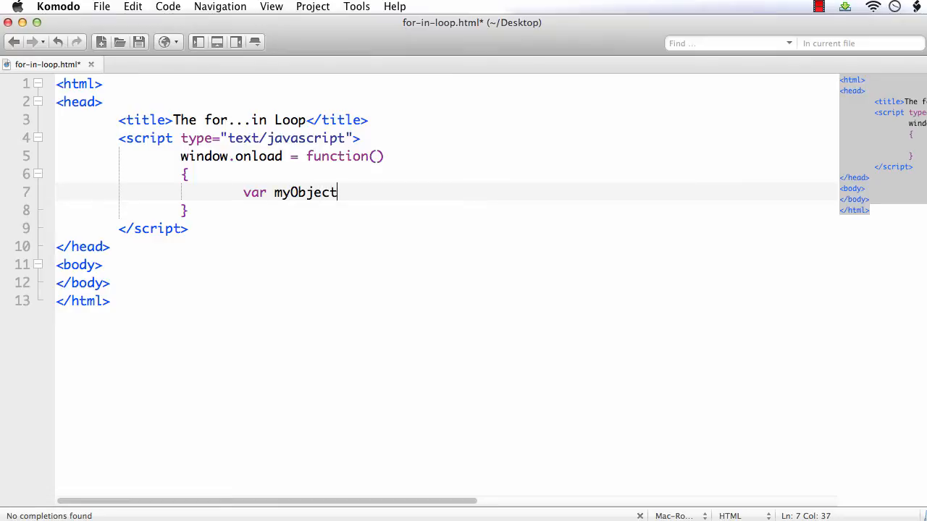
pyautogui.write('=')
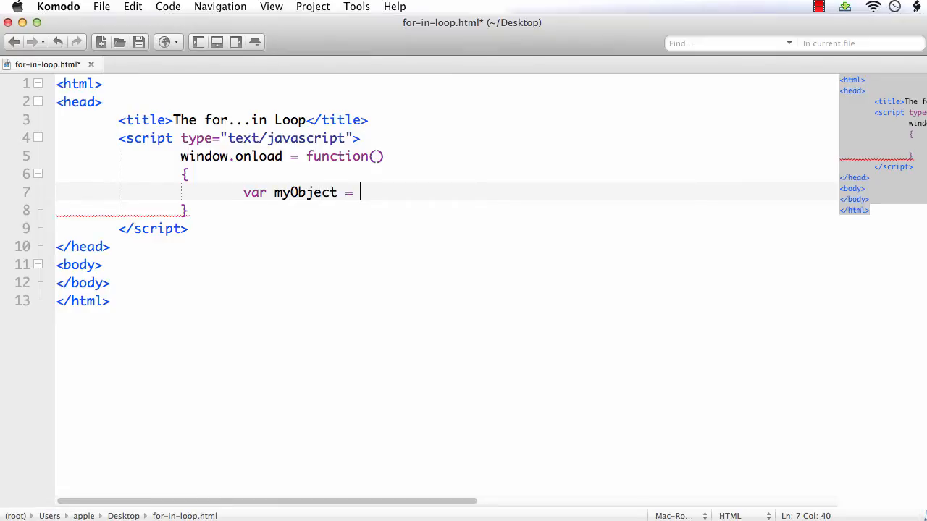
pyautogui.write('{na};')
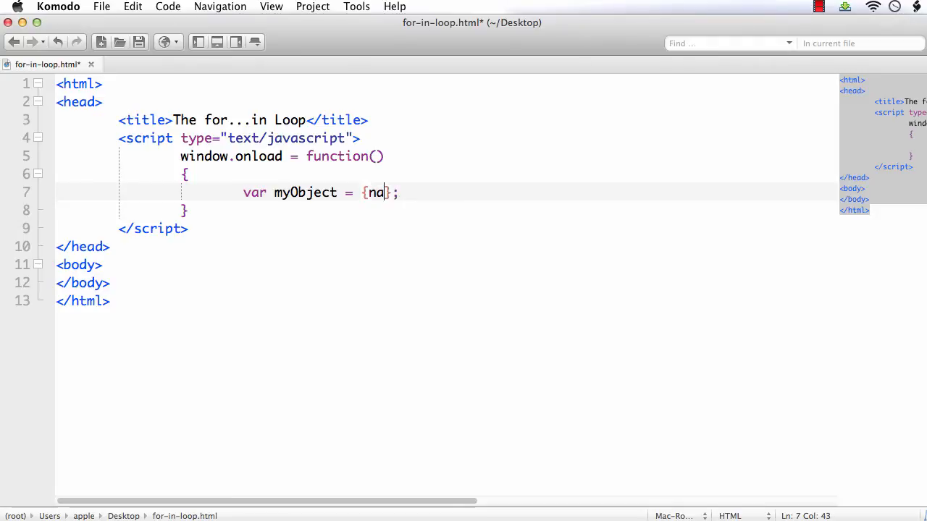
pyautogui.write('me:"')
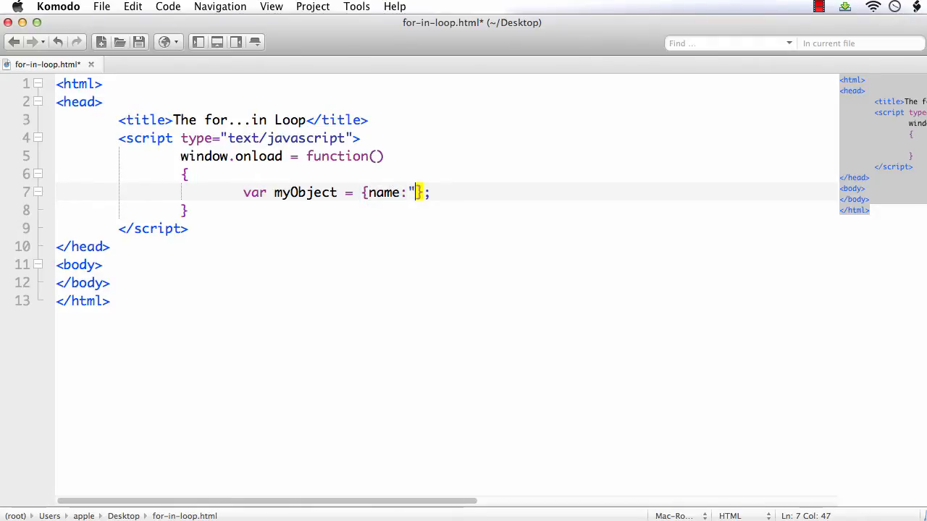
pyautogui.write('John", age')
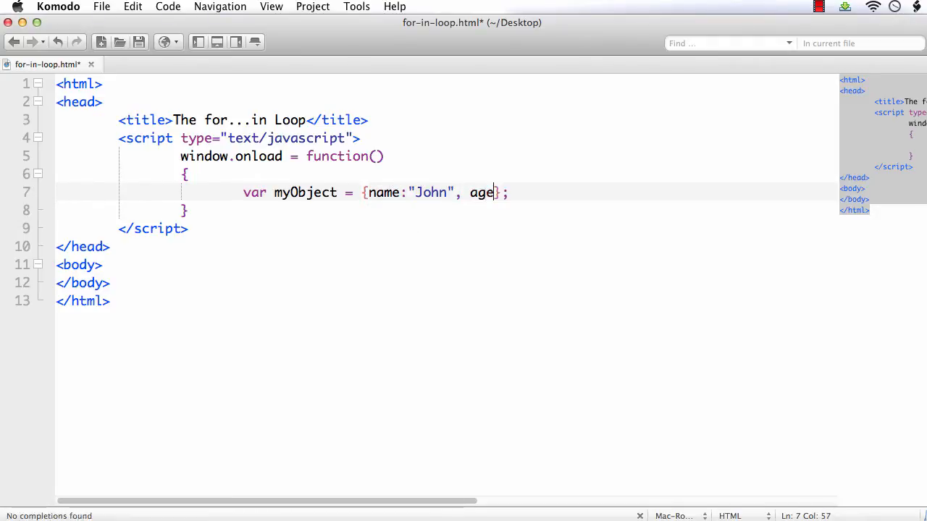
pyautogui.write(':40,')
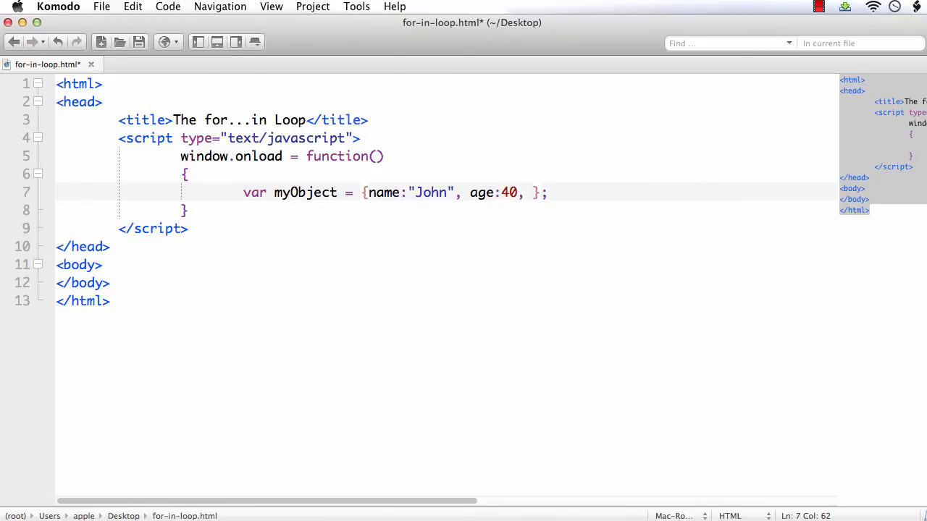
pyautogui.write('phone')
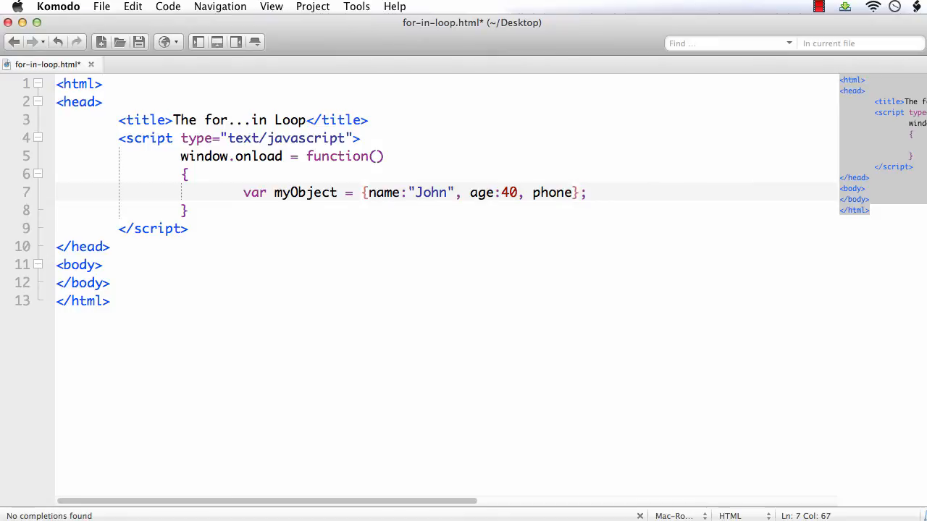
pyautogui.write(':')
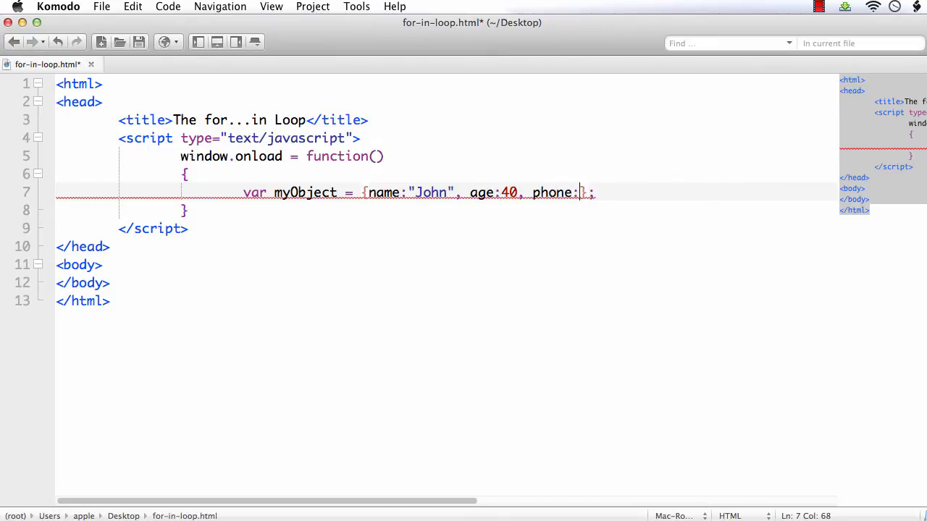
pyautogui.write('9876543')
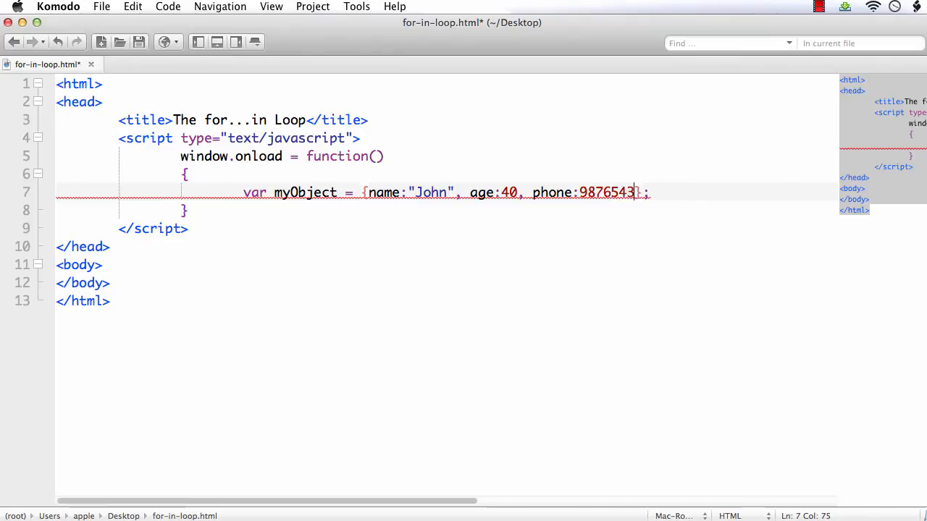
pyautogui.write('21')
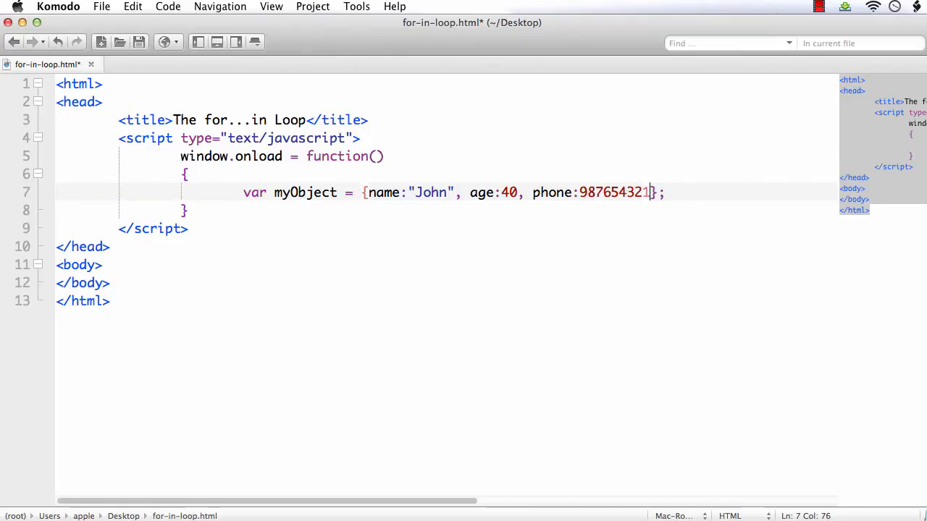
pyautogui.write('0')
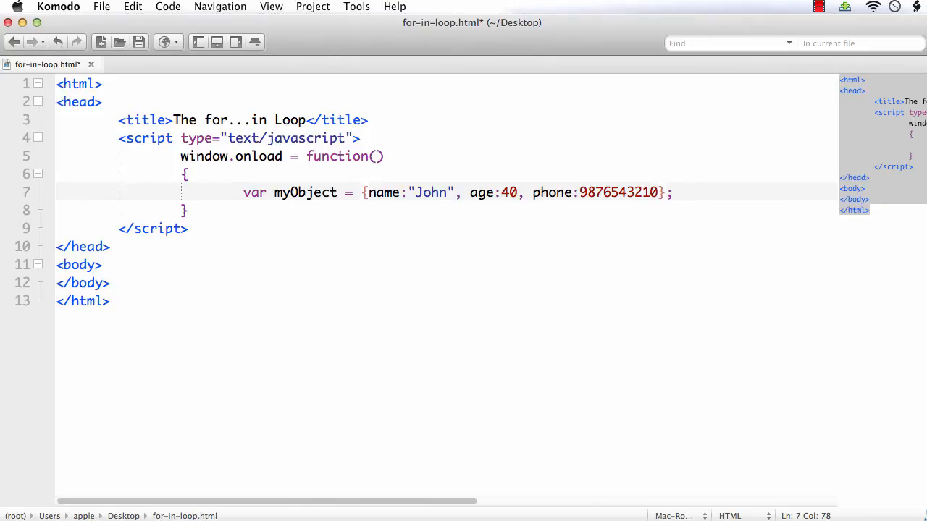
# Write a for (var key in myObject) loop below the myObject declaration
pyautogui.press('Return')
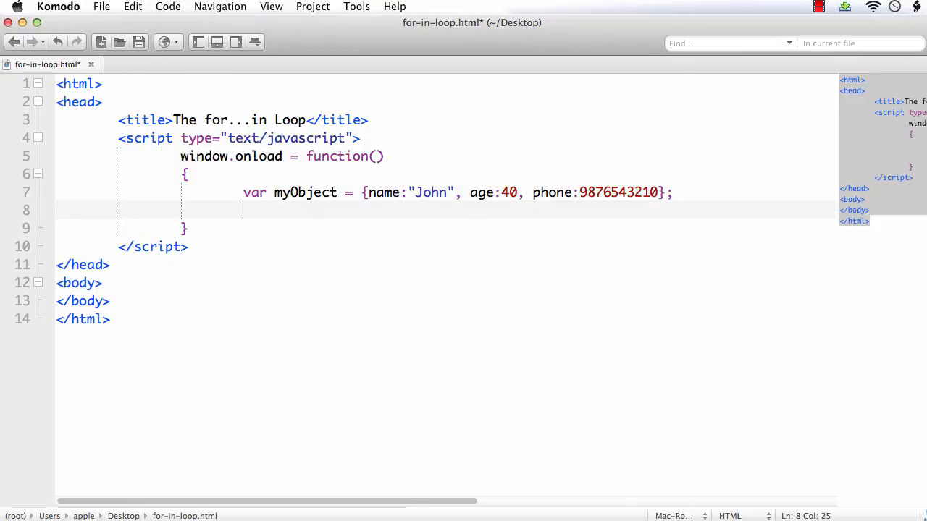
pyautogui.write('for(var')
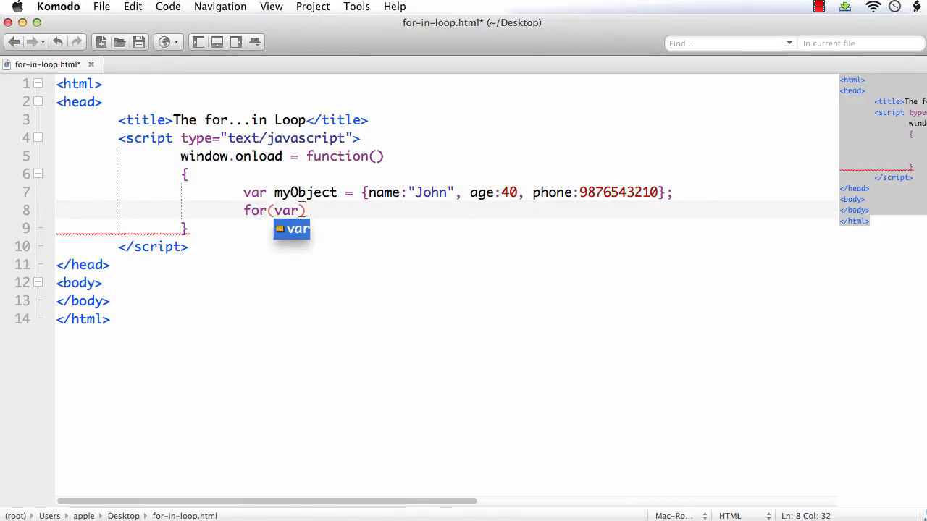
pyautogui.write('key in my')
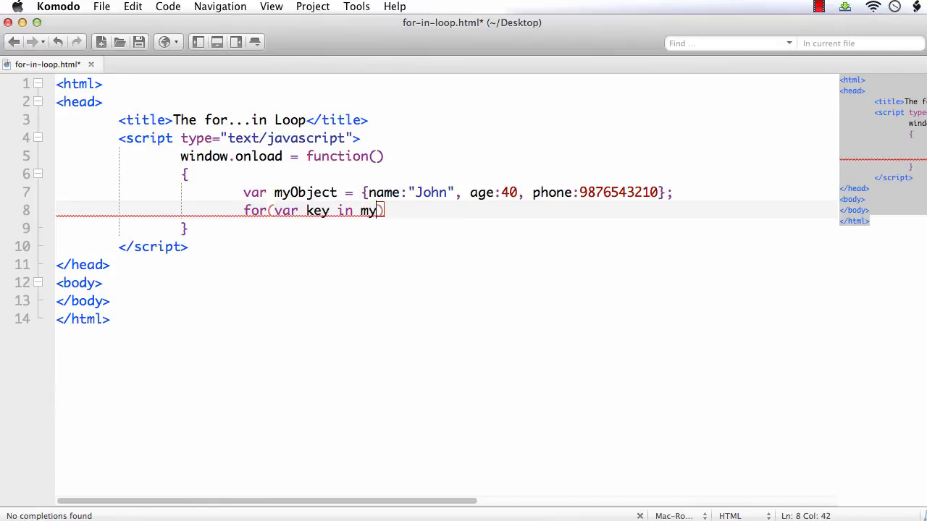
pyautogui.write('Object')
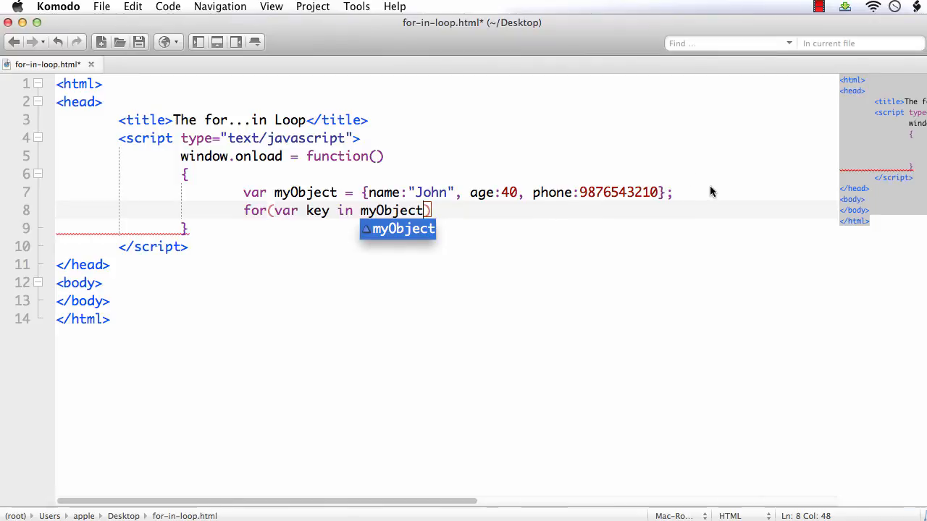
pyautogui.moveTo(752, 179)
pyautogui.write('{')
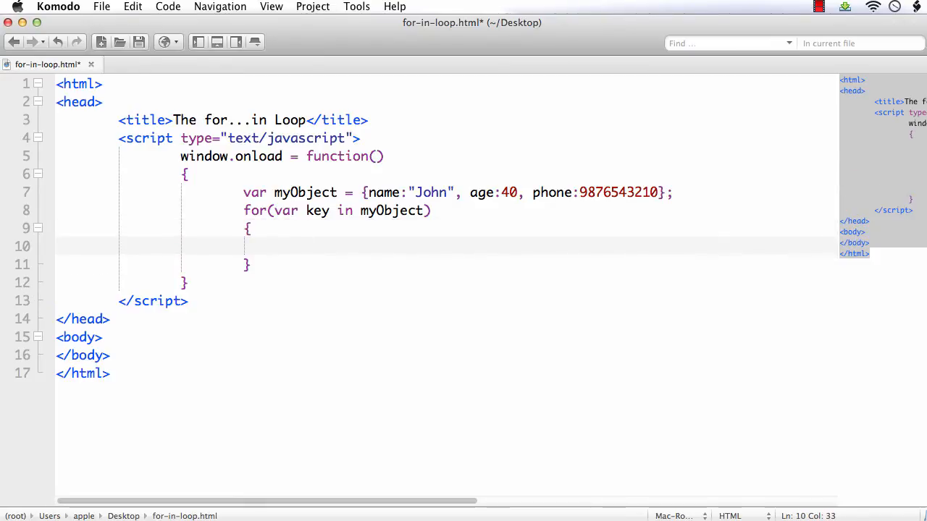
# Try the sample line key, myObject[key] in the loop body, then delete it
pyautogui.click(305, 245)
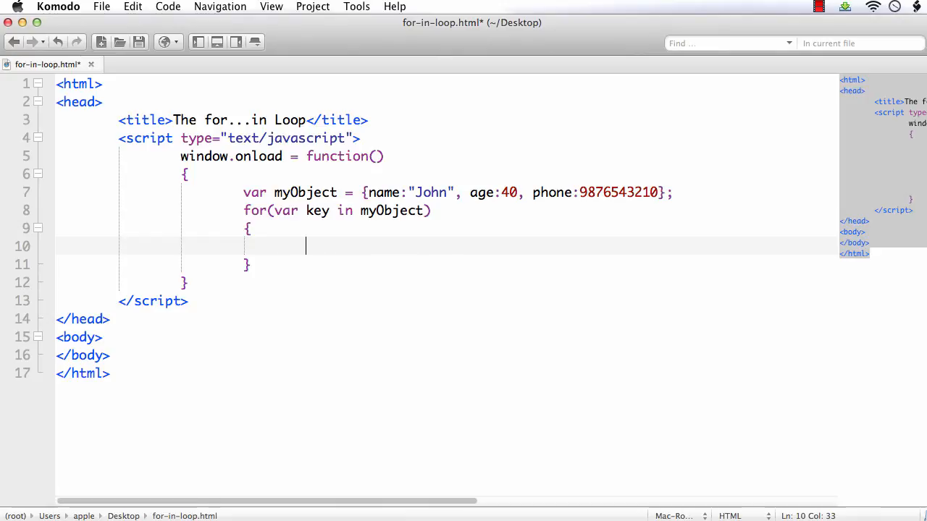
pyautogui.write('key')
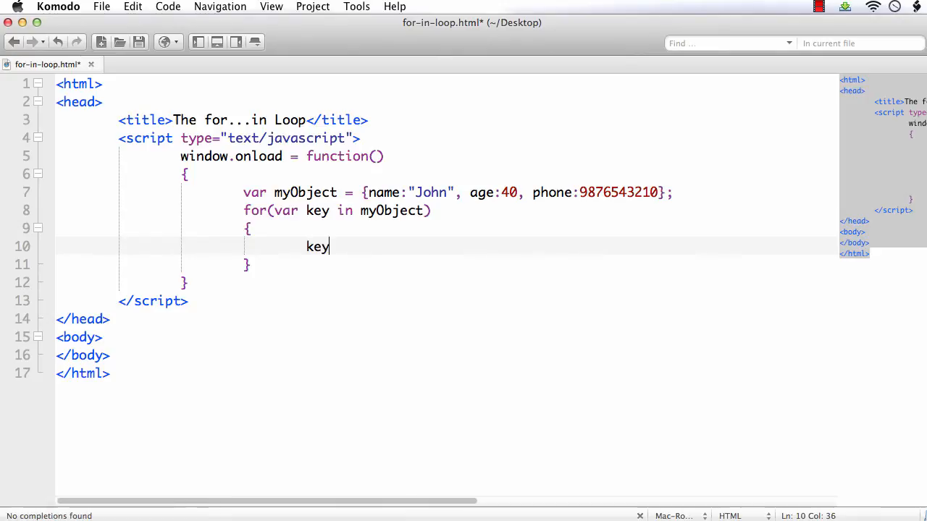
pyautogui.write(', m')
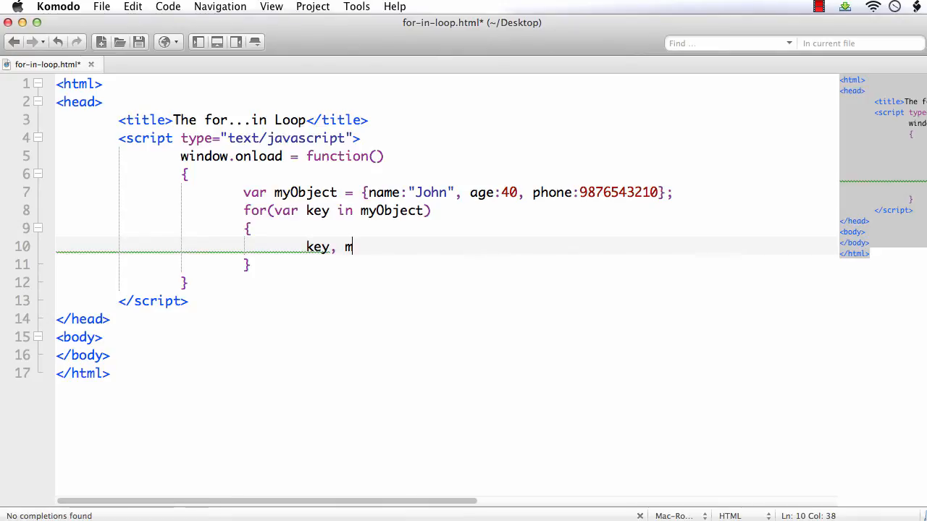
pyautogui.write('yObjec')
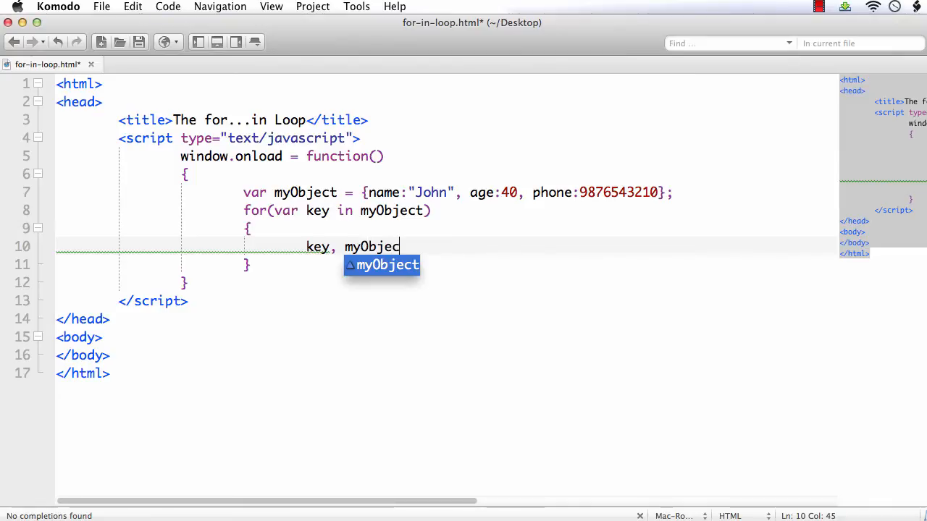
pyautogui.write('[')
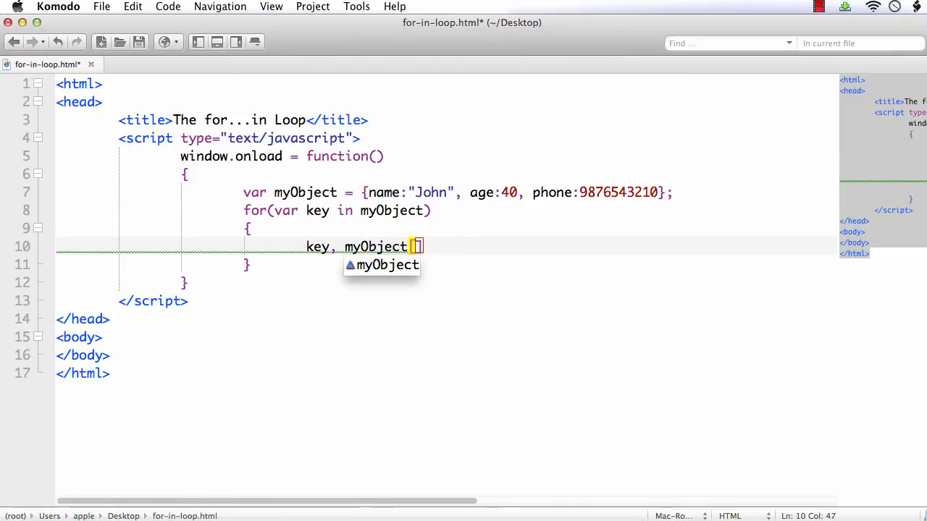
pyautogui.write('key]')
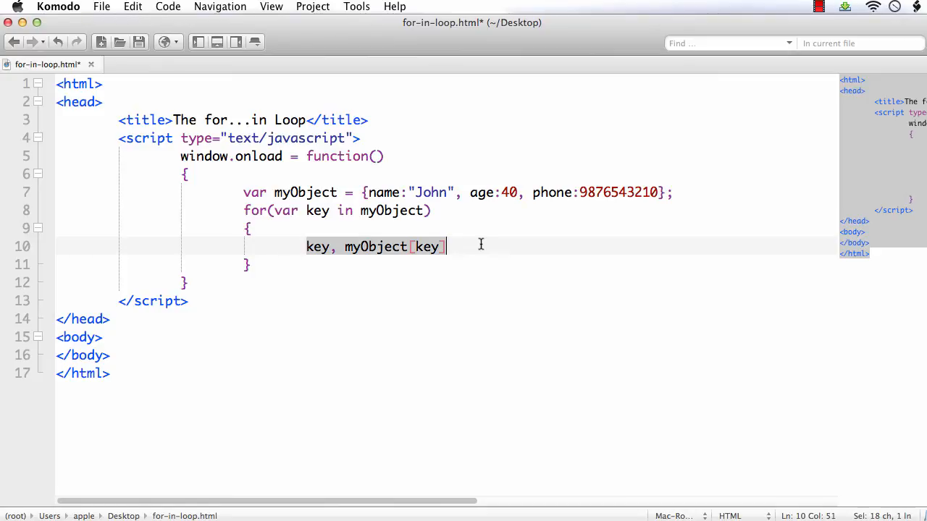
pyautogui.press('Delete')
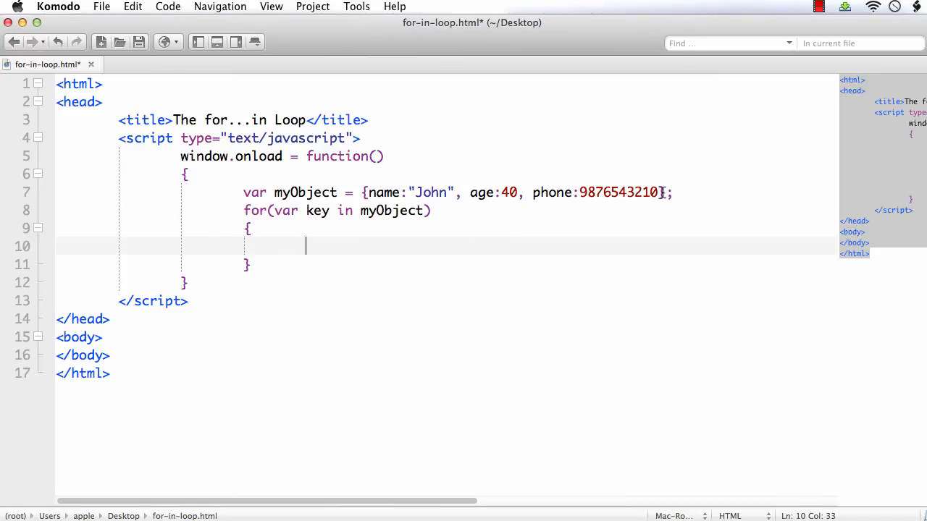
# Declare var output = ""; and append "The key is " + key + ... + myObject[key] in the loop
pyautogui.write('va')
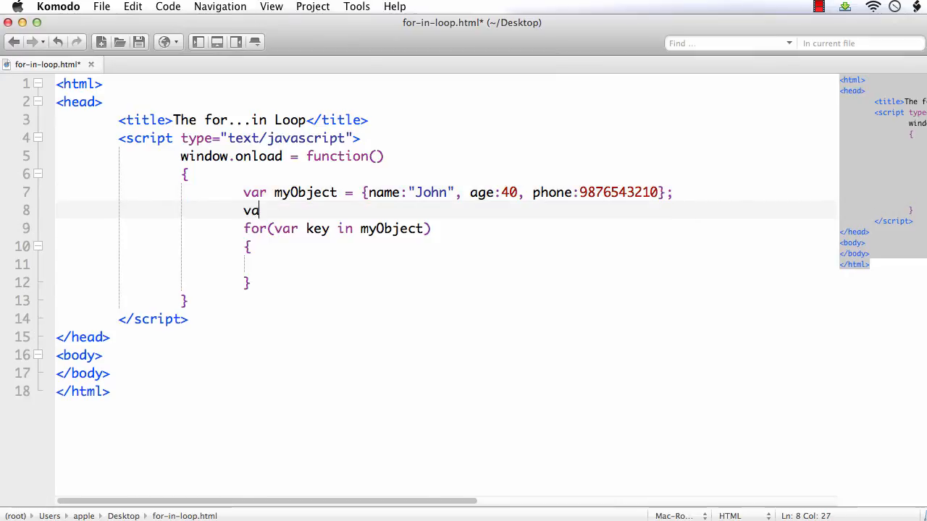
pyautogui.write('r output = "";')
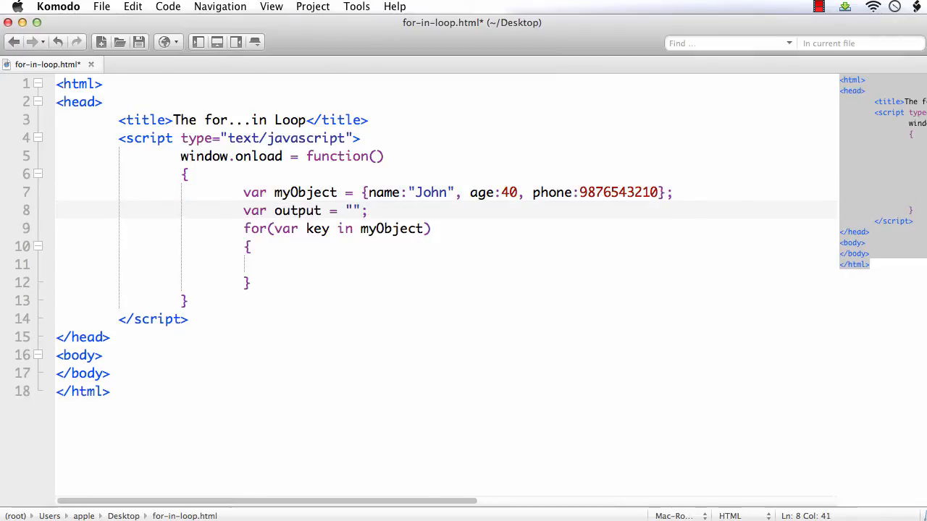
pyautogui.write('output +=')
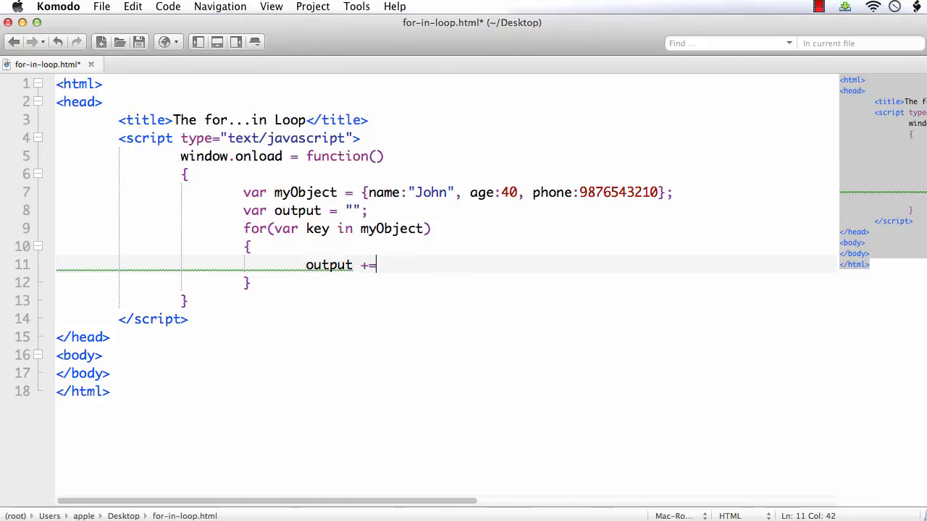
pyautogui.write('""')
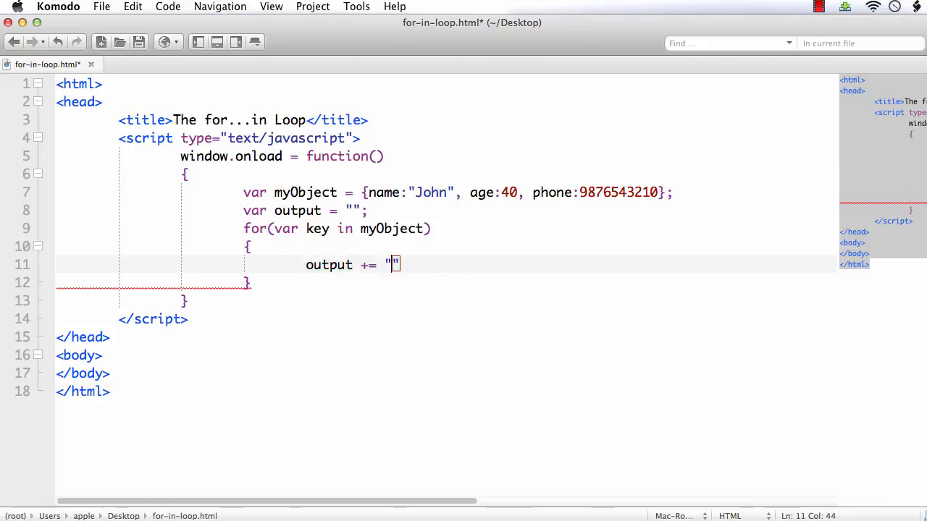
pyautogui.write('The key is " +')
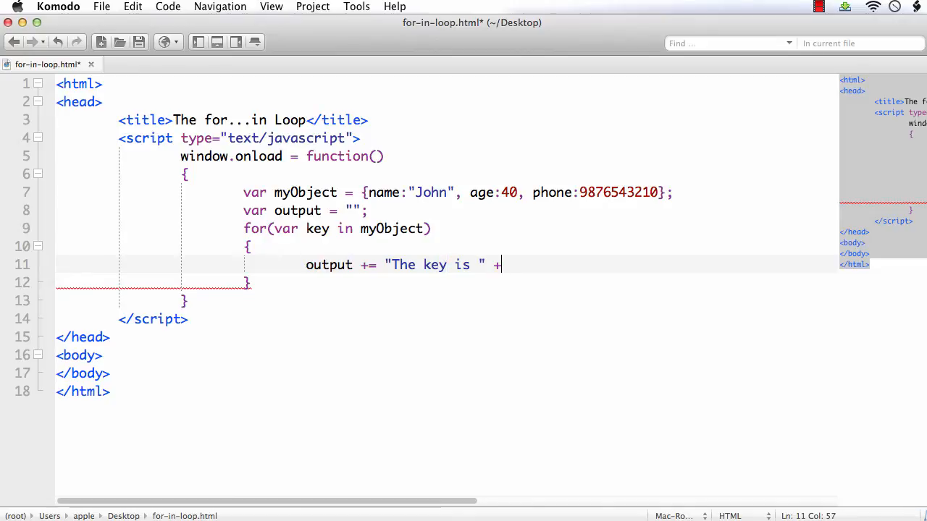
pyautogui.write('key + " a"')
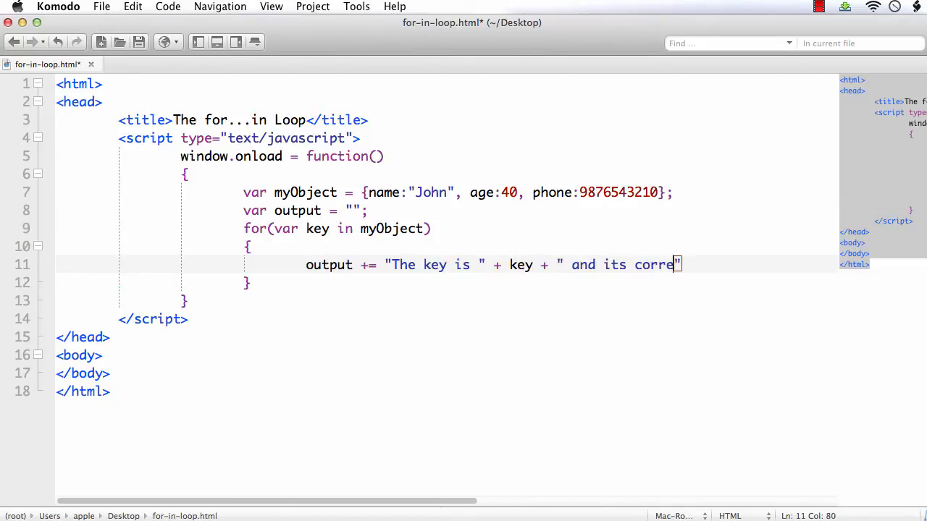
pyautogui.write('sponding value is')
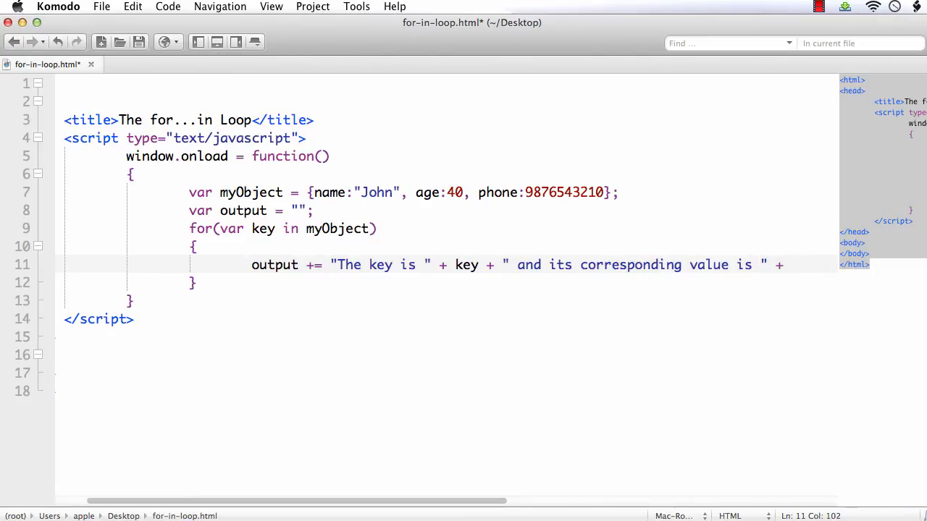
pyautogui.write('myObject[key] + "<br />"')
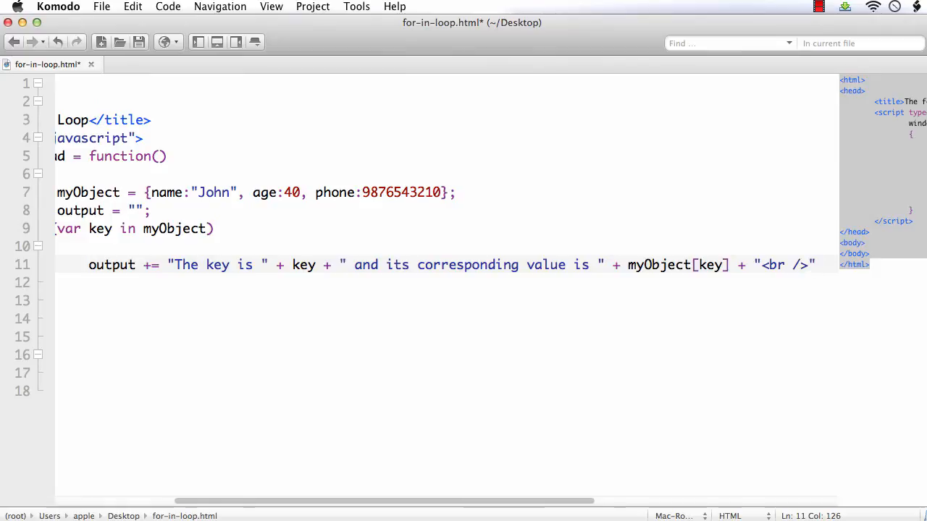
pyautogui.hscroll(-3)
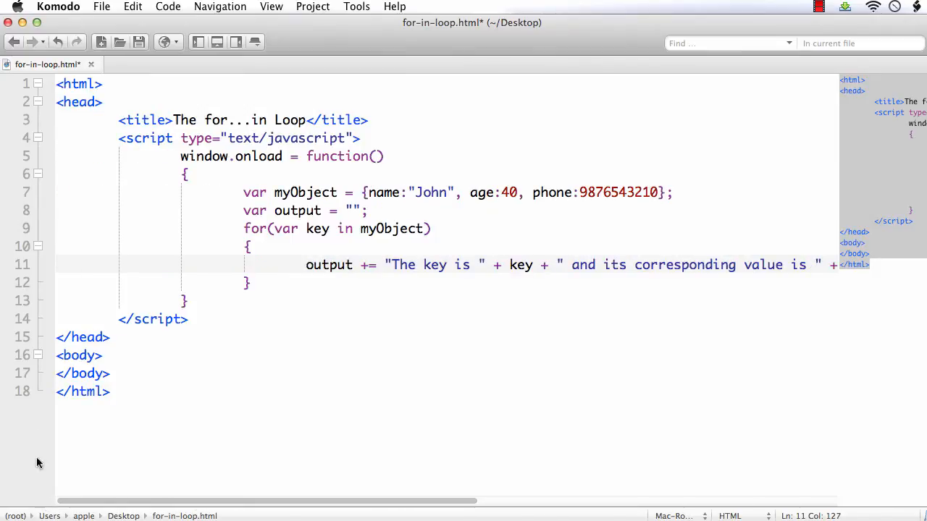
# Type <div id="result"></div> inside the page body
pyautogui.click(113, 356)
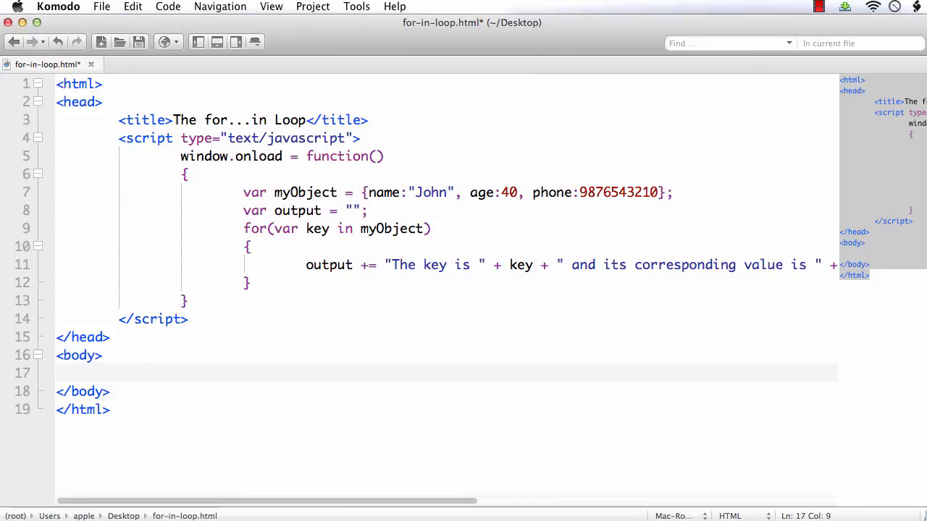
pyautogui.write('<div id')
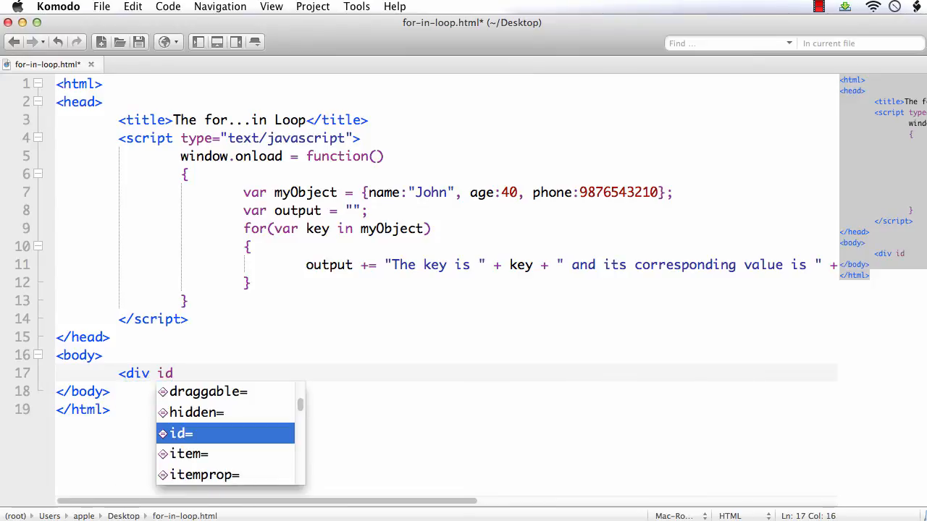
pyautogui.write('="re"')
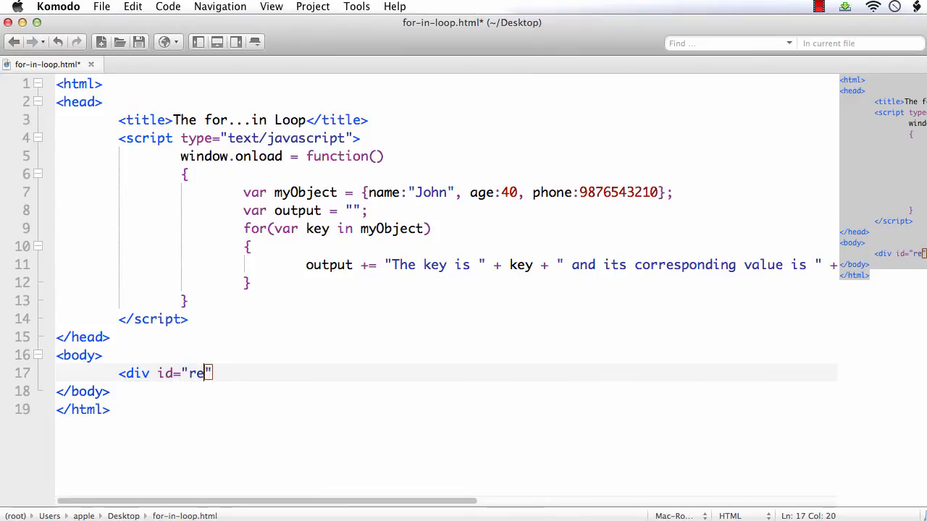
pyautogui.write('sult"></div>')
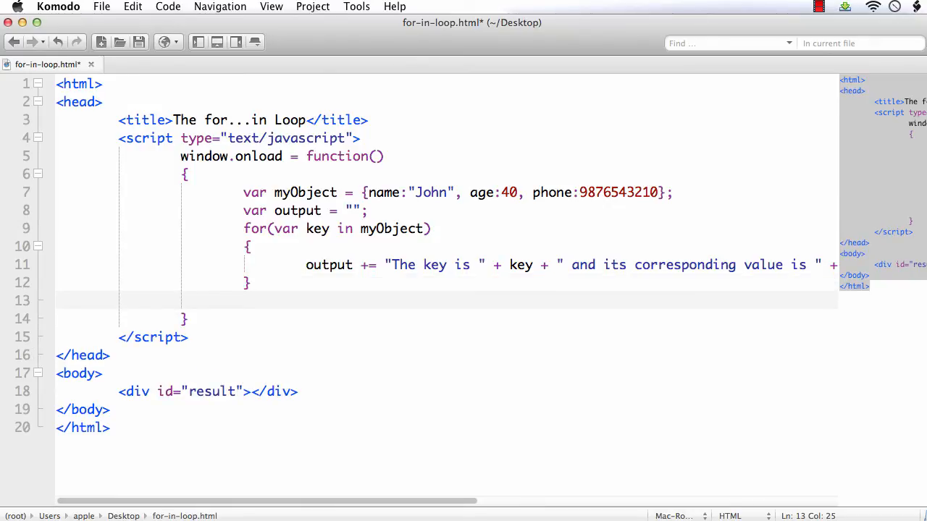
# Below the loop, set document.getElementById("result").innerHTML to output
pyautogui.write('document')
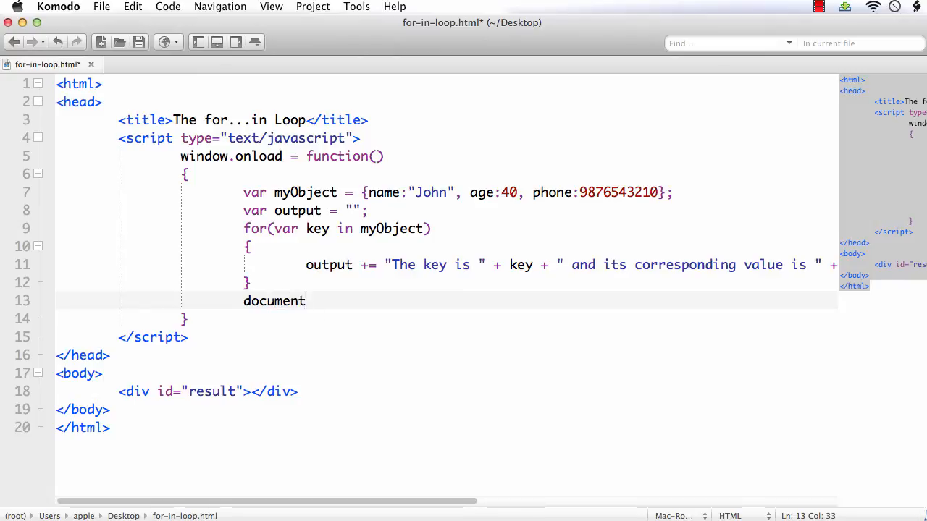
pyautogui.write('.getElementById')
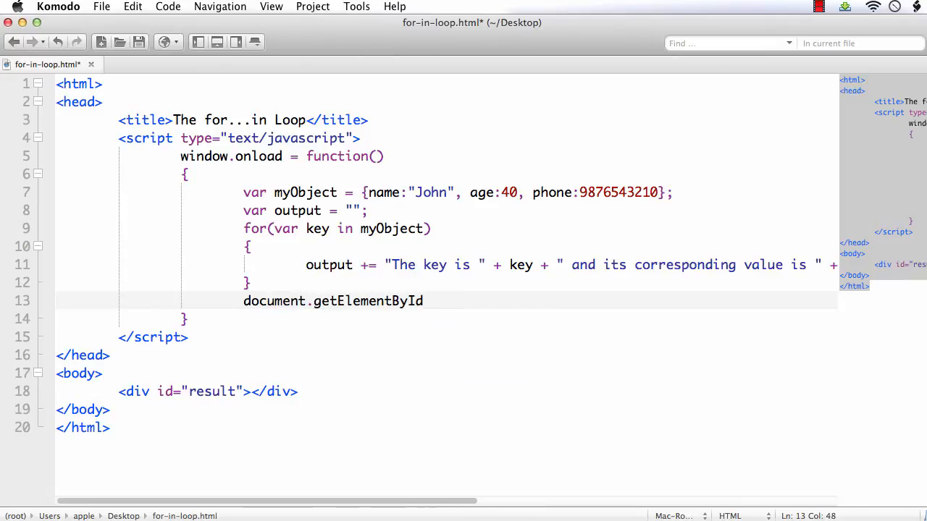
pyautogui.write('("result")')
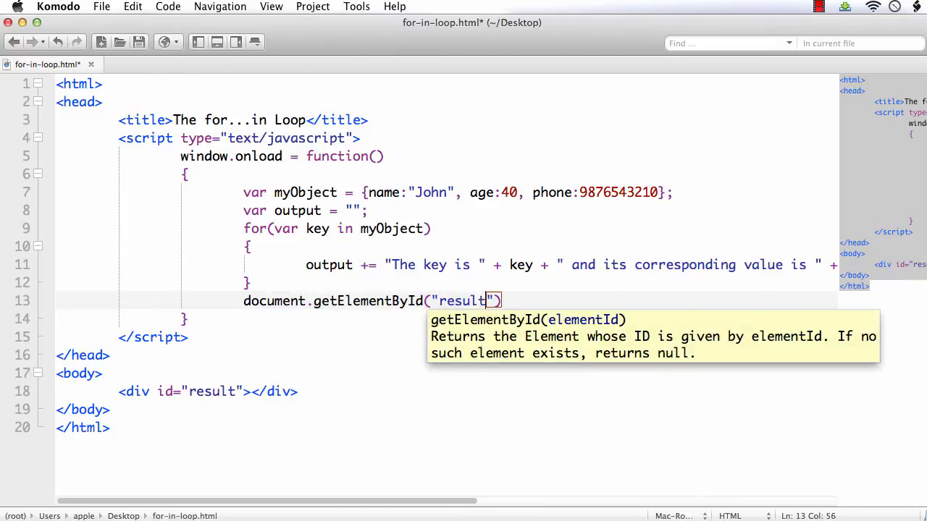
pyautogui.write(').innerHTML = output;')
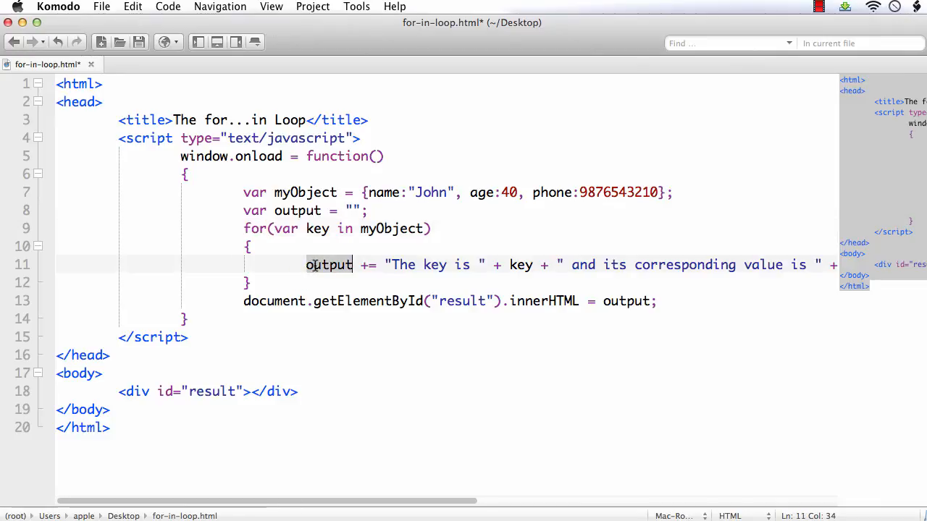
pyautogui.doubleClick(328, 265)
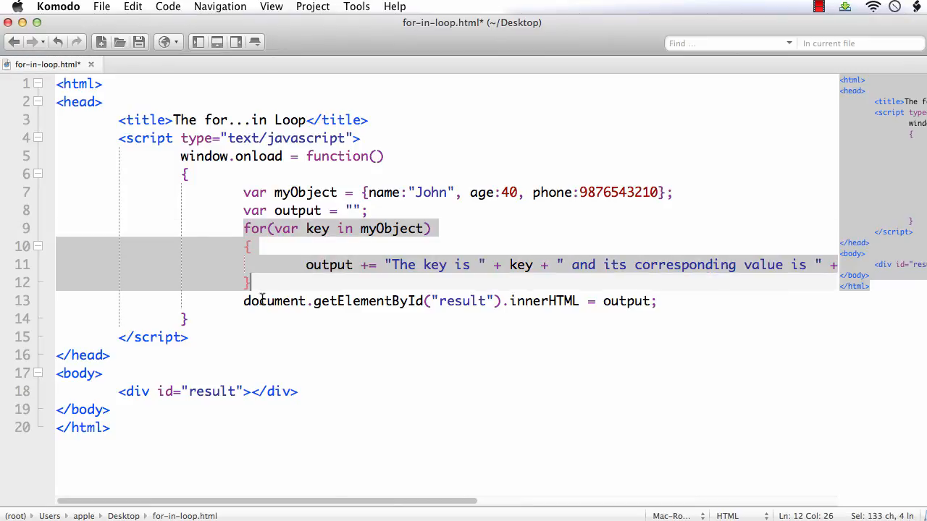
pyautogui.click(451, 301)
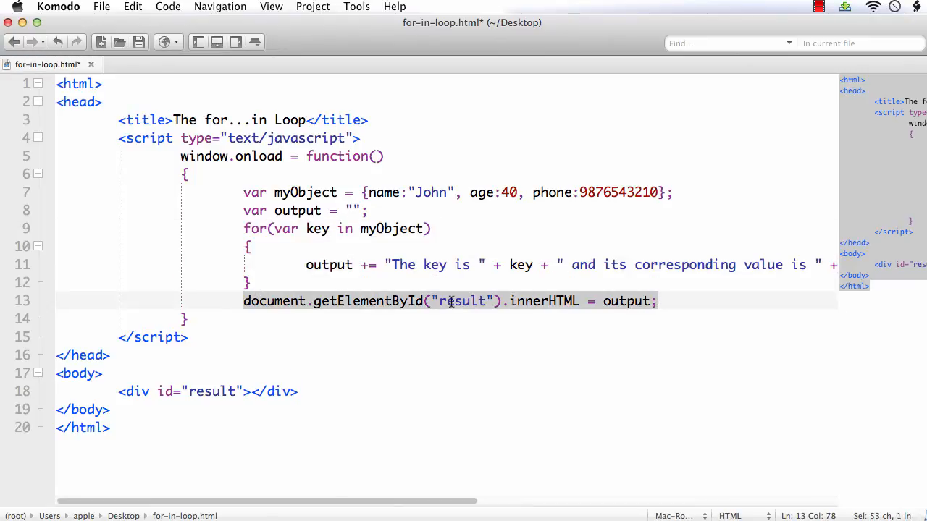
pyautogui.doubleClick(462, 301)
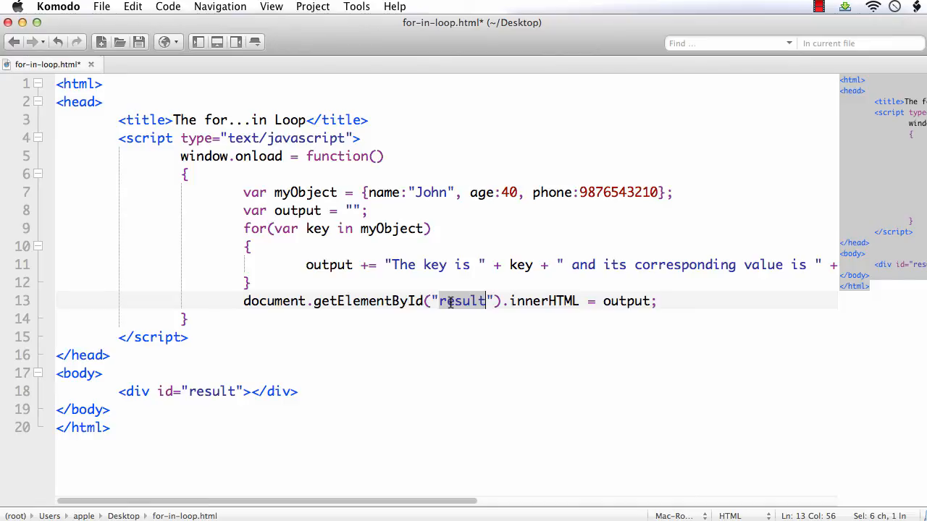
pyautogui.moveTo(436, 264)
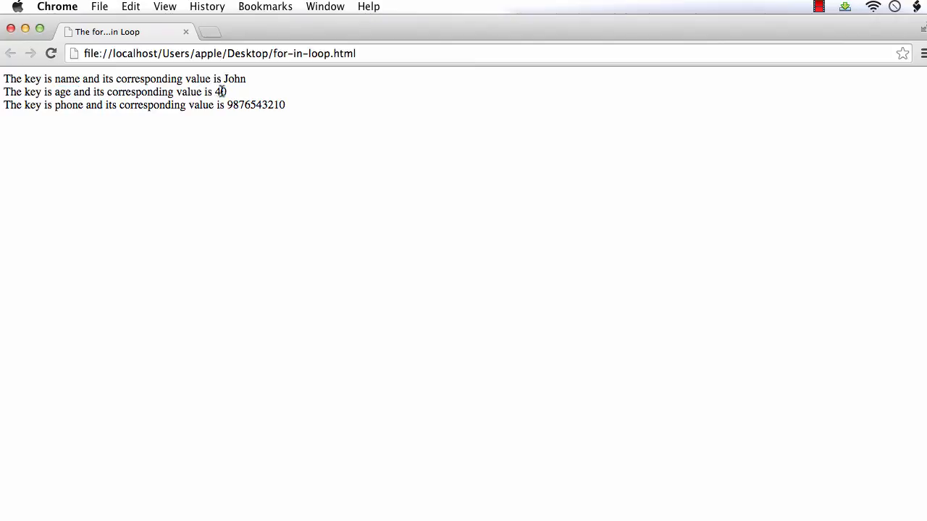
# Select the word 'phone' in the page output listing each key and value
pyautogui.doubleClick(69, 105)
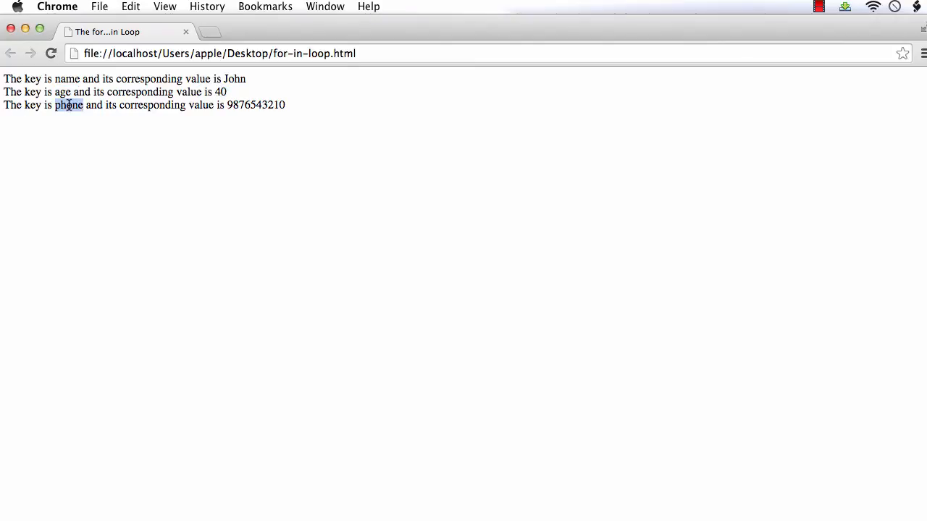